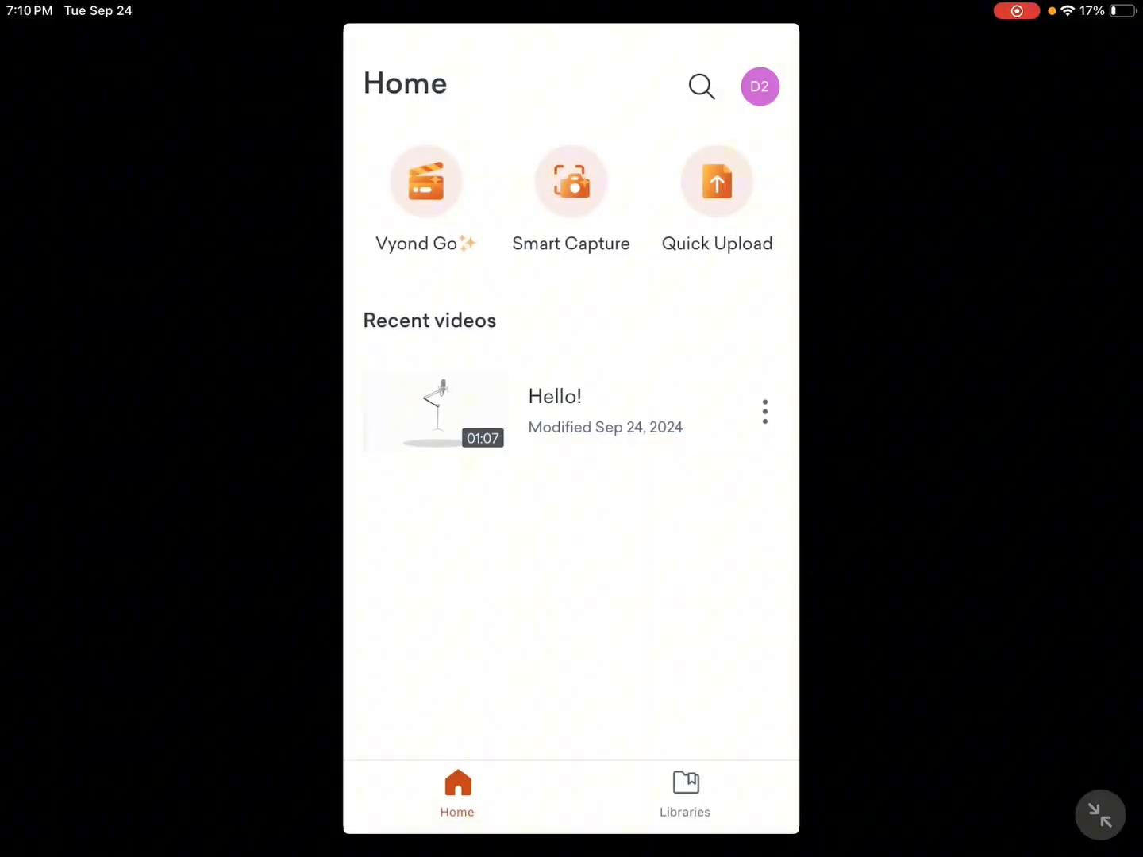
Start a new Vyond Go AI video, reaching the empty topic-prompt form with Informative vibe.
{"action": "left_click", "coordinate": [426, 181]}
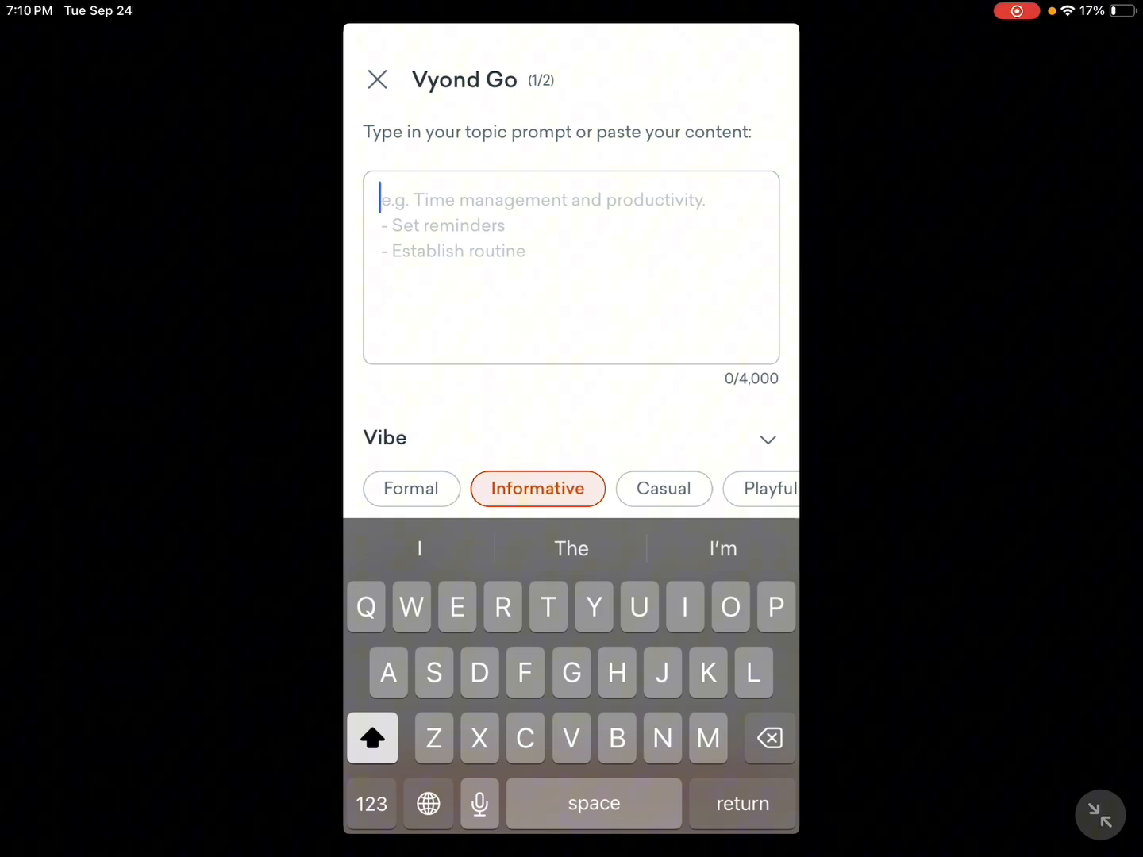
Enter the greeting "Hello, name is Gio! Welcome to Goyond world," in the topic prompt.
{"action": "type", "text": "Hello, my"}
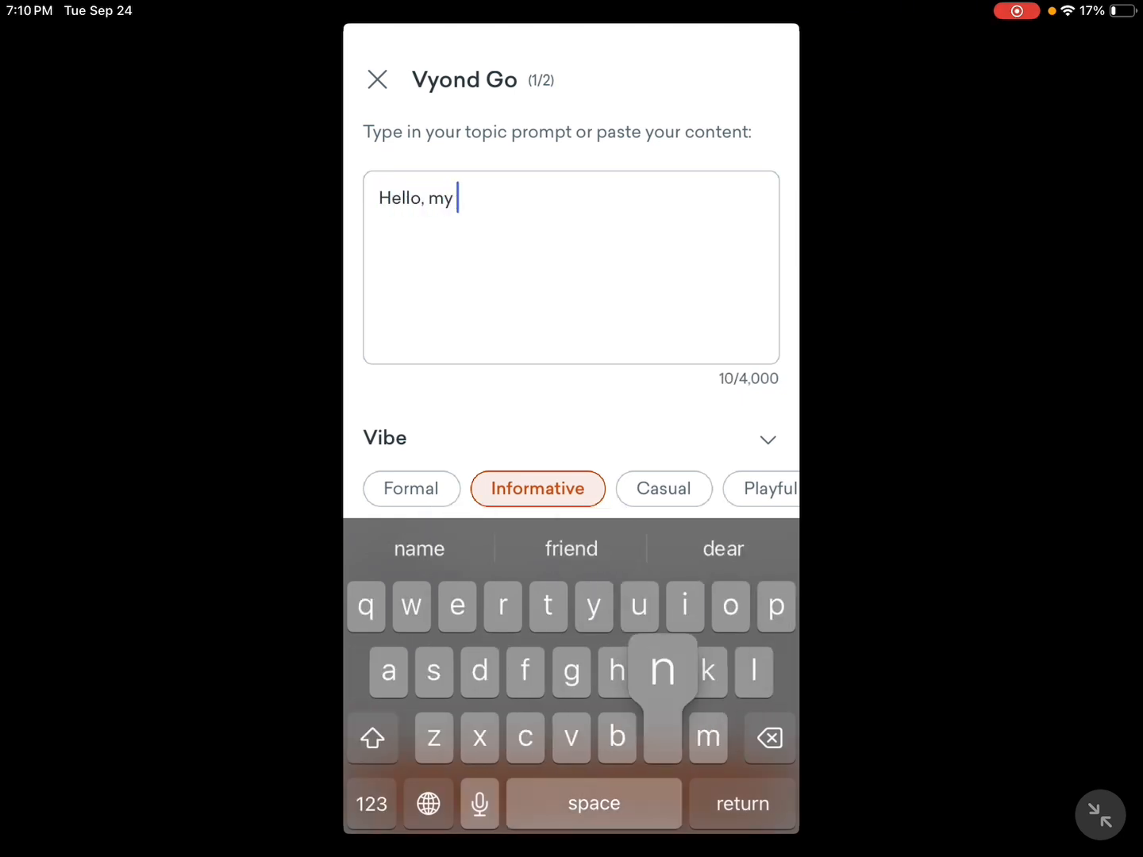
{"action": "type", "text": "name is Gio"}
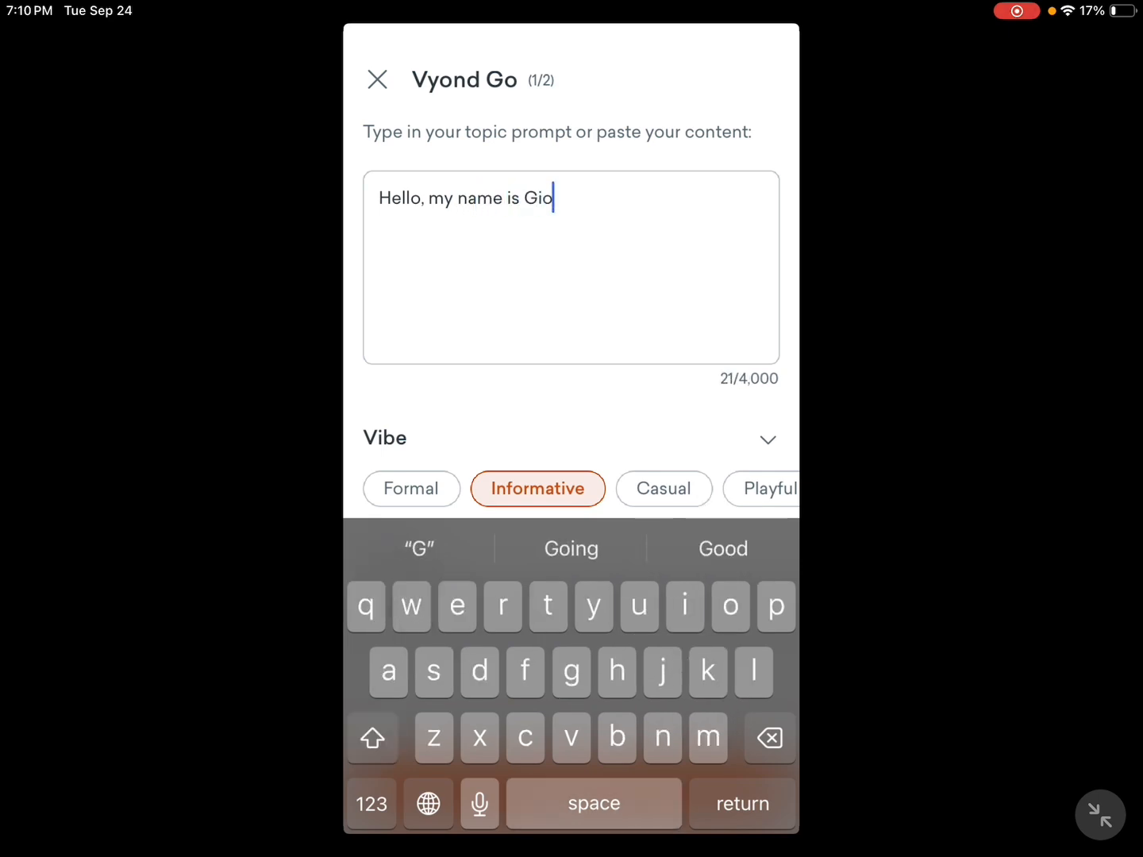
{"action": "type", "text": "!"}
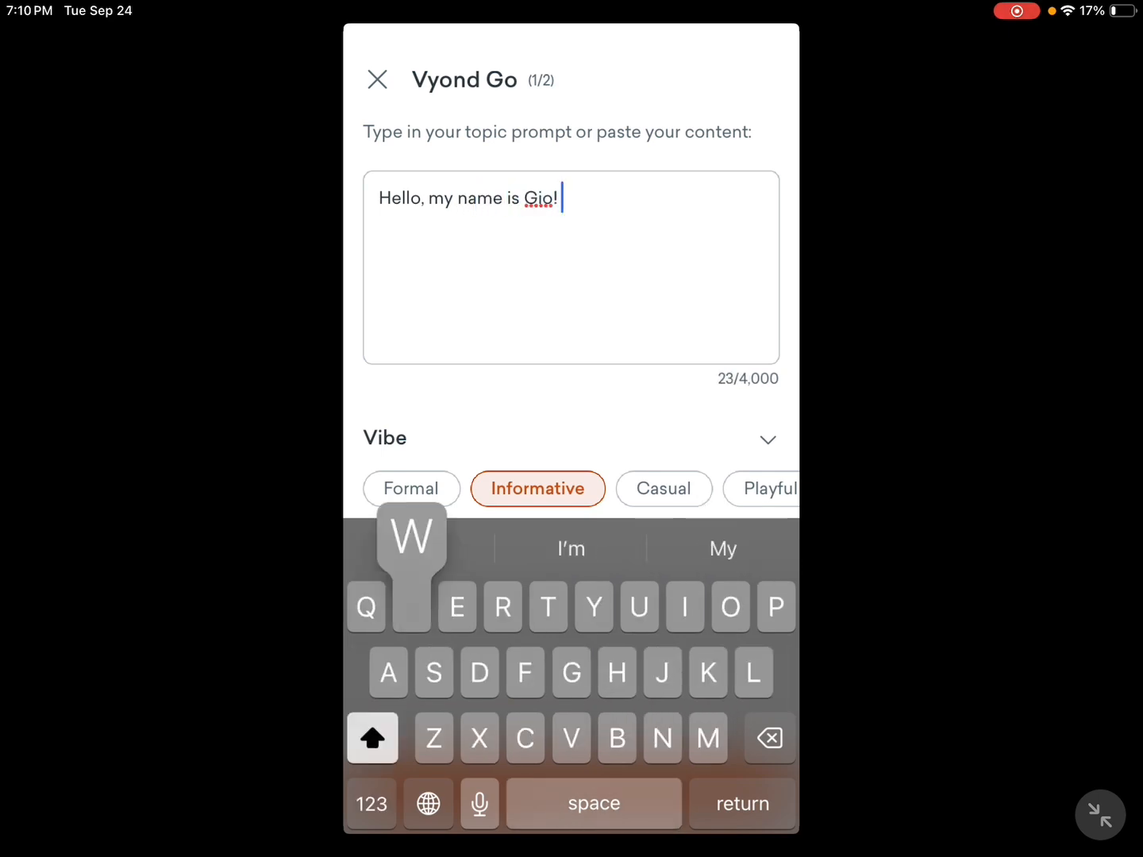
{"action": "type", "text": "Welcome to go"}
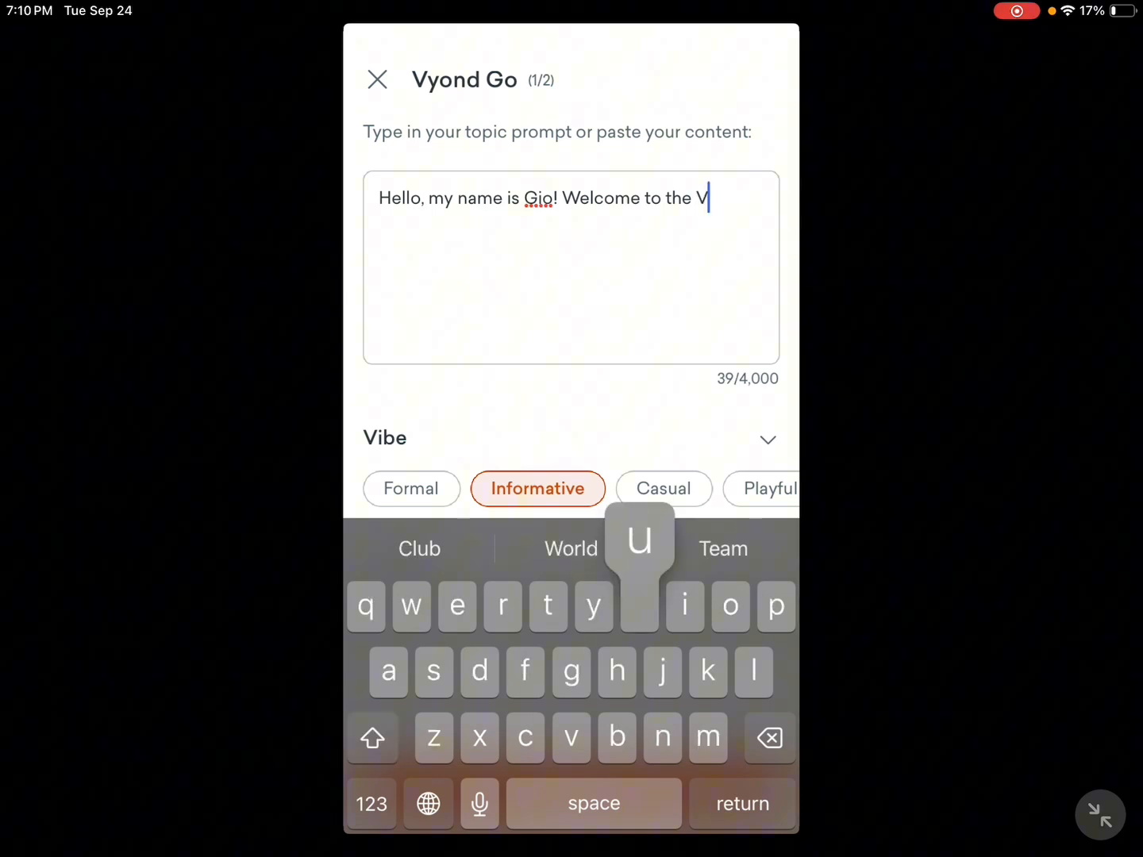
{"action": "type", "text": "yond"}
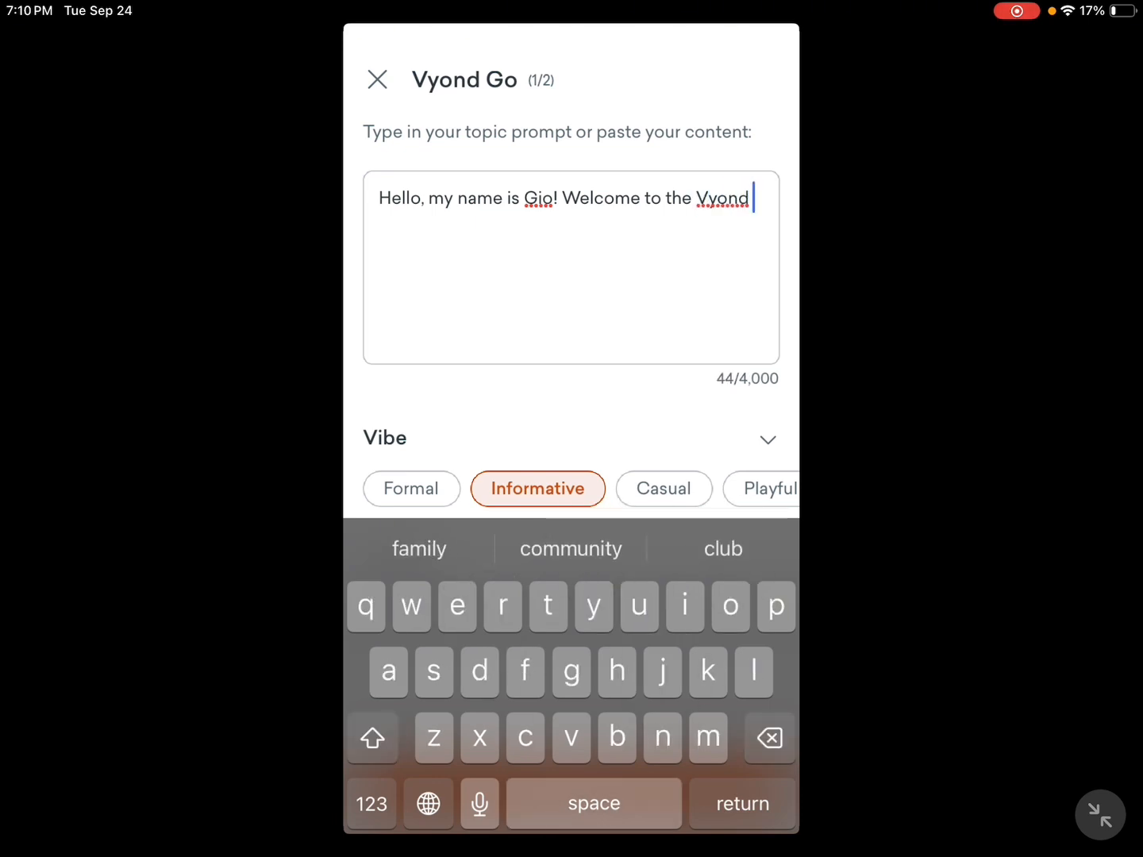
{"action": "type", "text": "world,"}
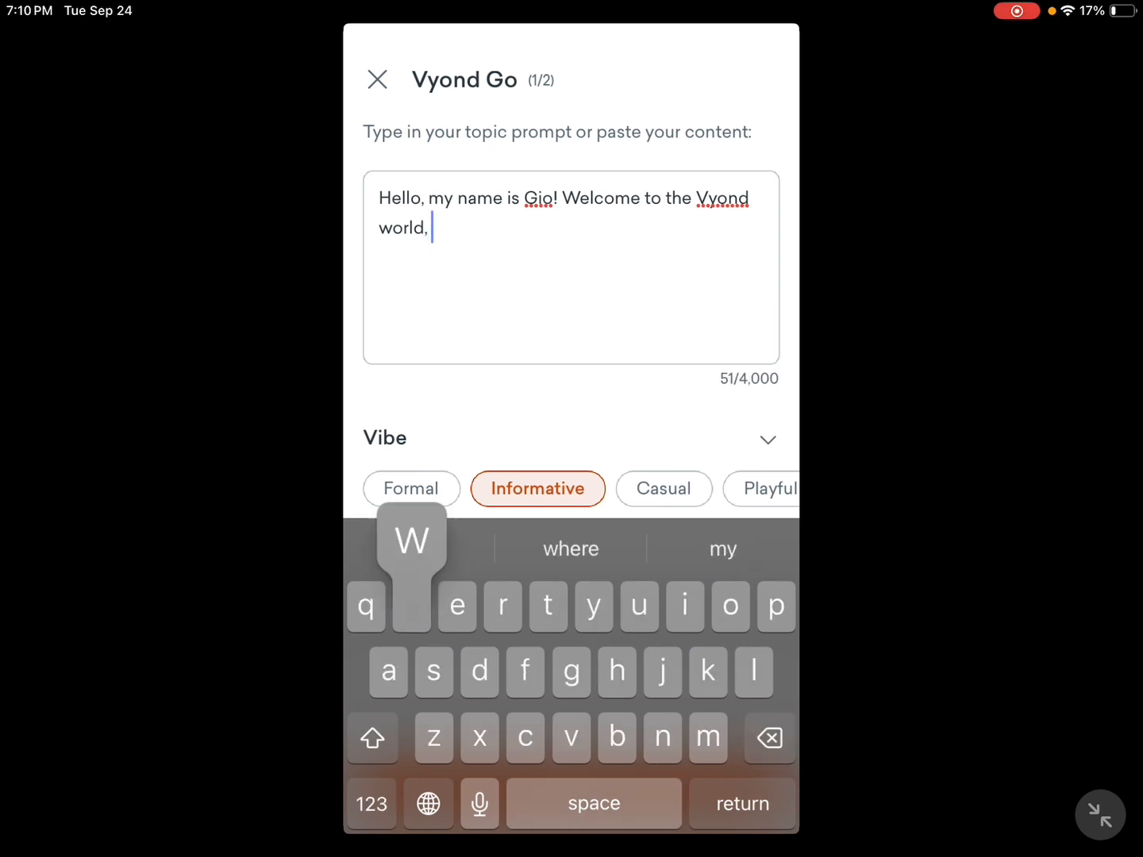
Finish the prompt with "where everything breaks physics", correcting typos along the way.
{"action": "type", "text": "where very"}
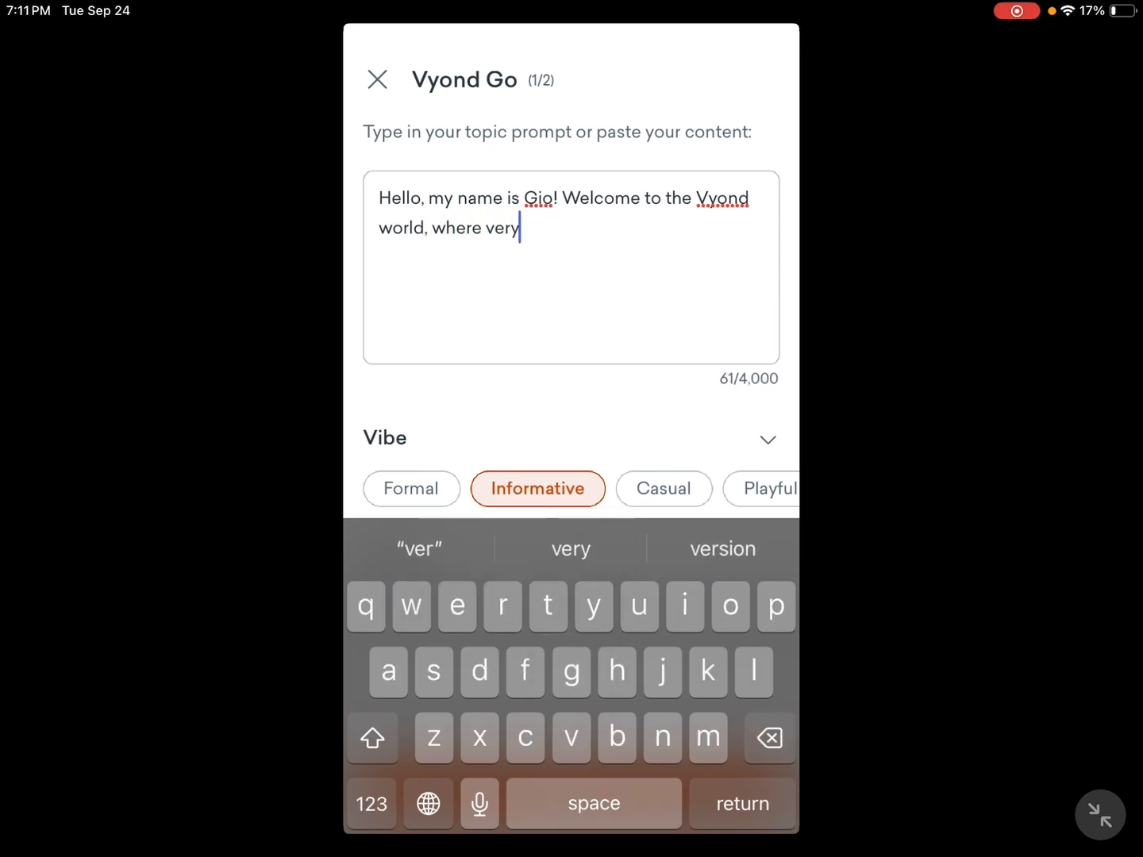
{"action": "key", "text": "backspace"}
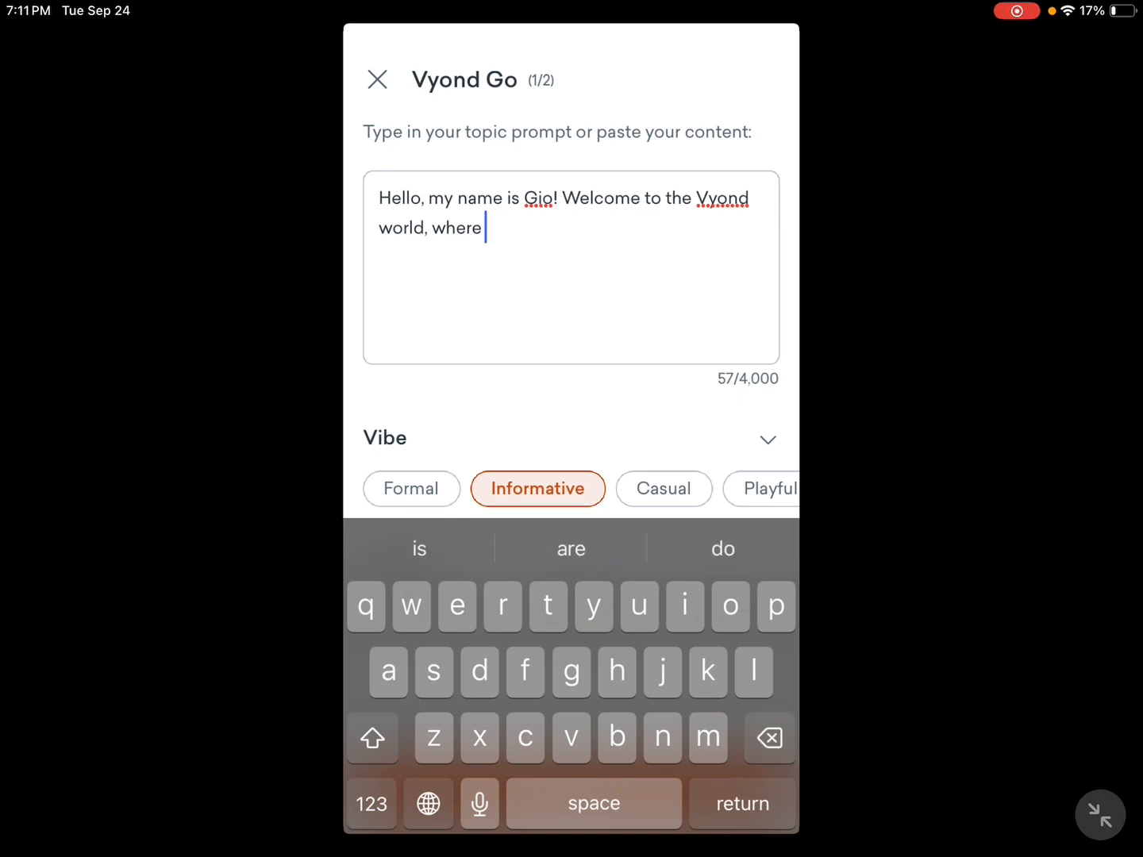
{"action": "type", "text": "evry"}
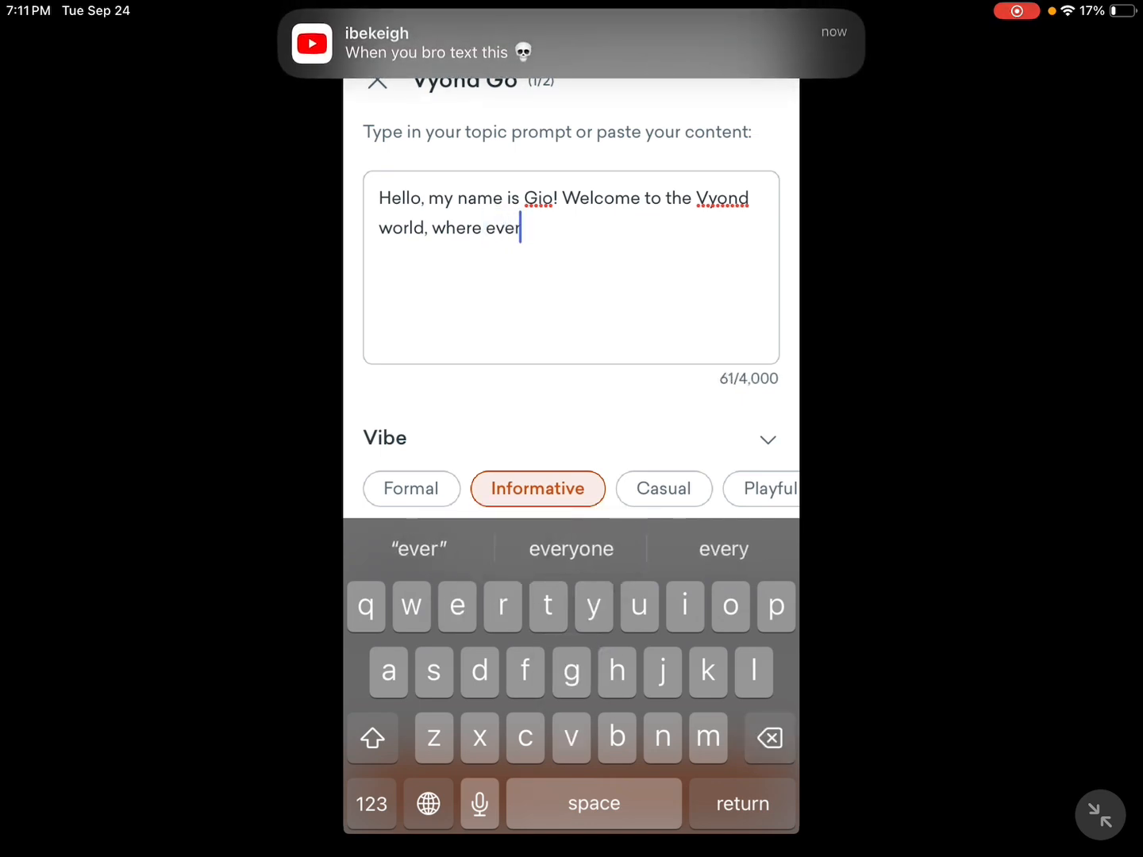
{"action": "left_click", "coordinate": [616, 671]}
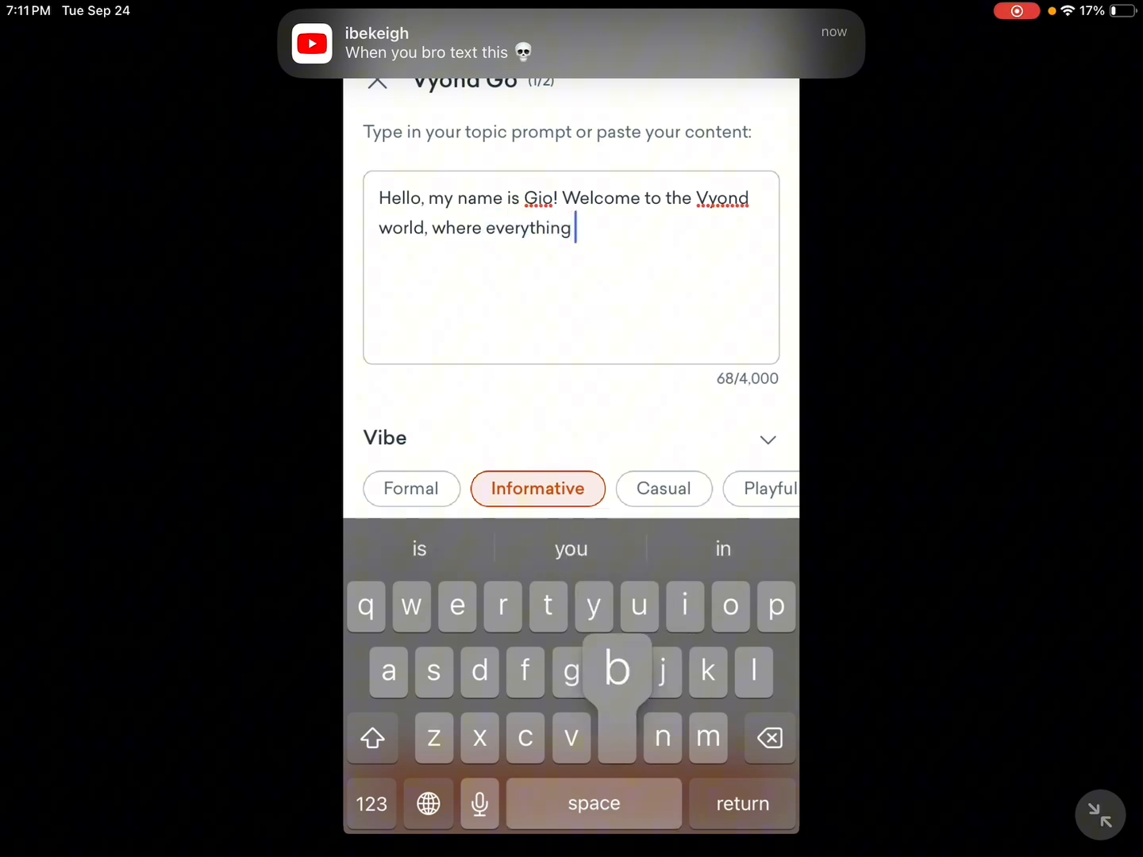
{"action": "type", "text": "breaks psy"}
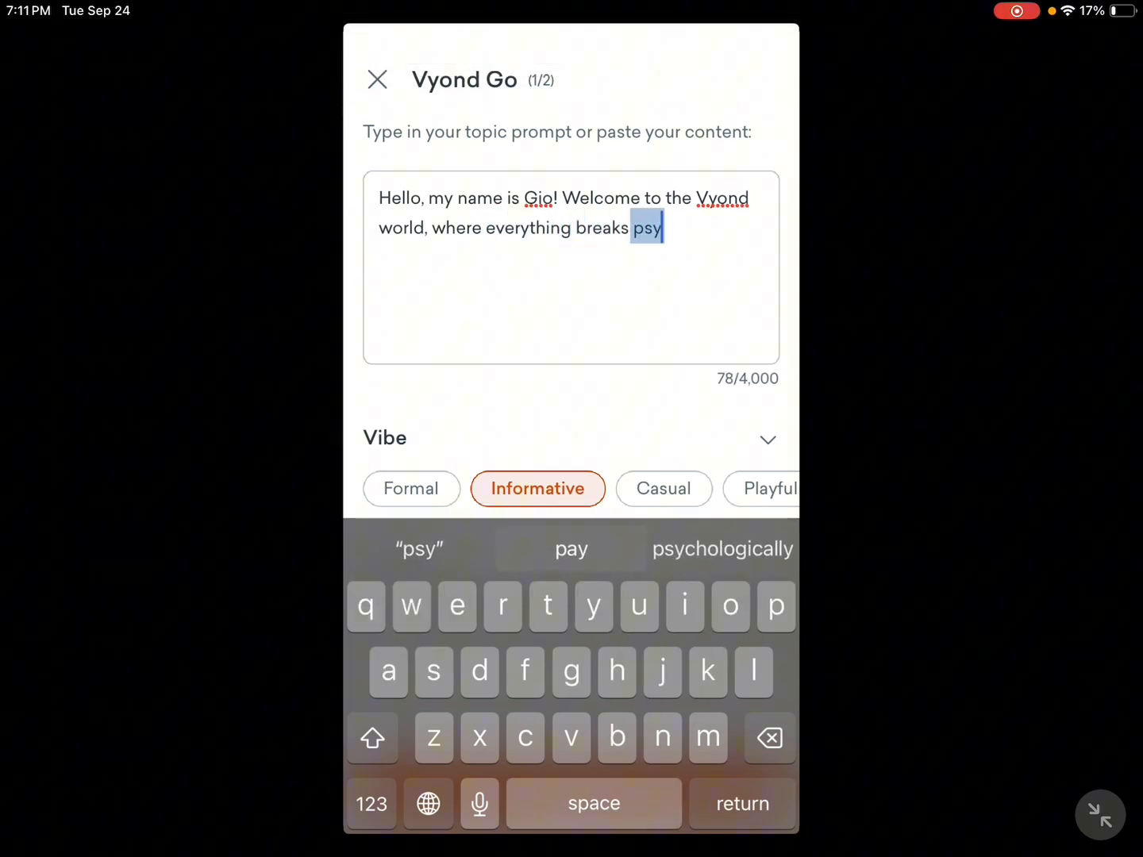
{"action": "type", "text": "chi"}
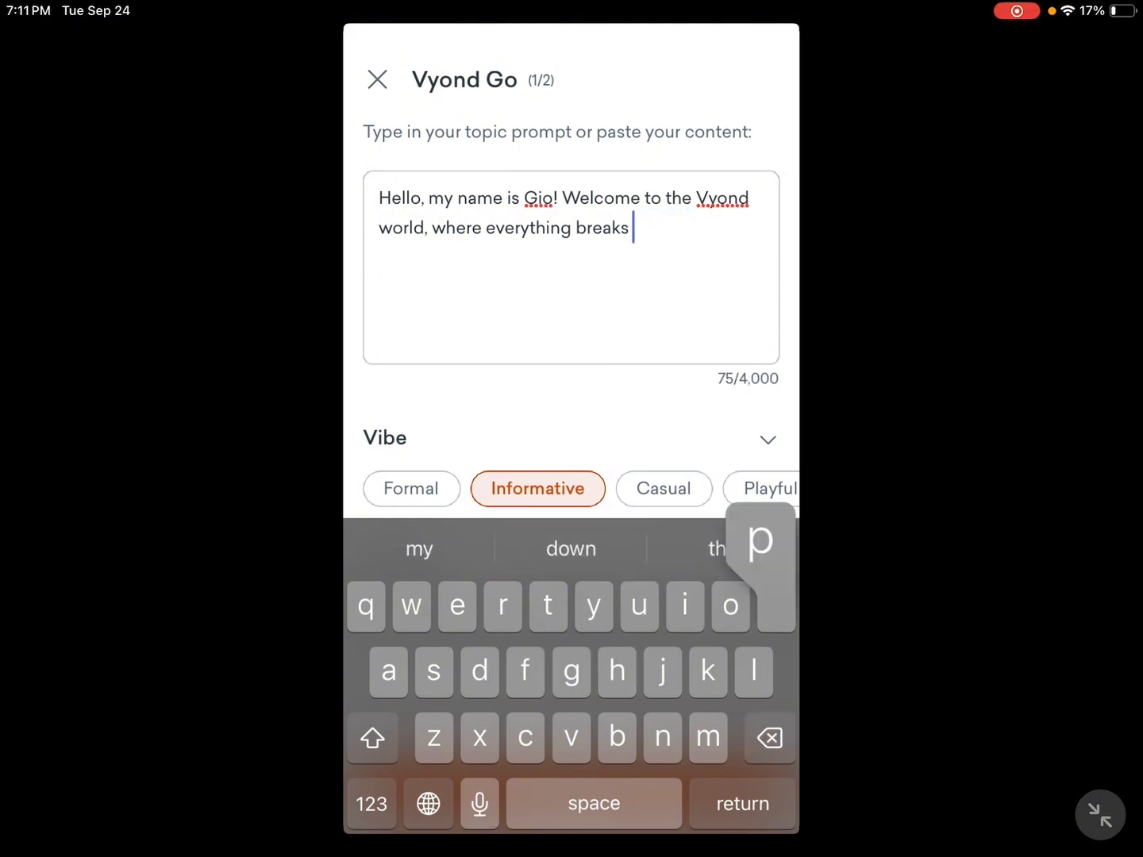
{"action": "type", "text": "pysch"}
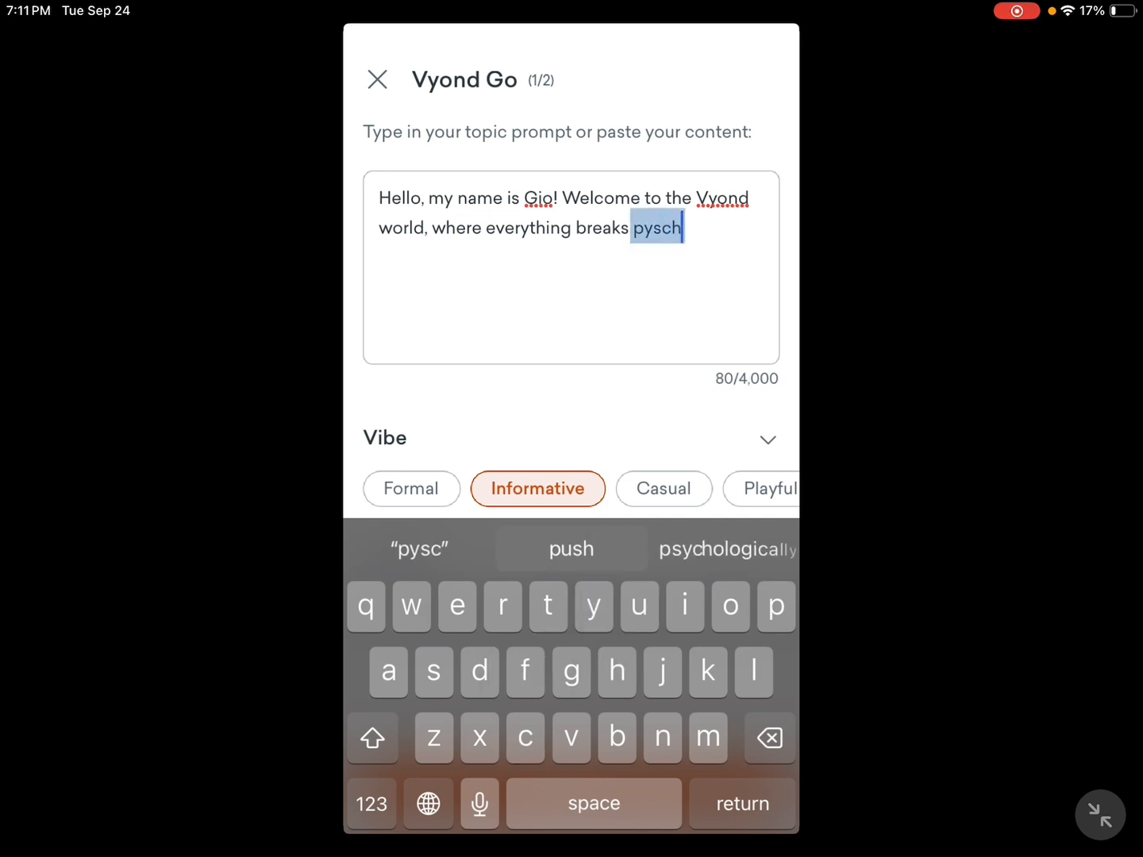
{"action": "type", "text": "i"}
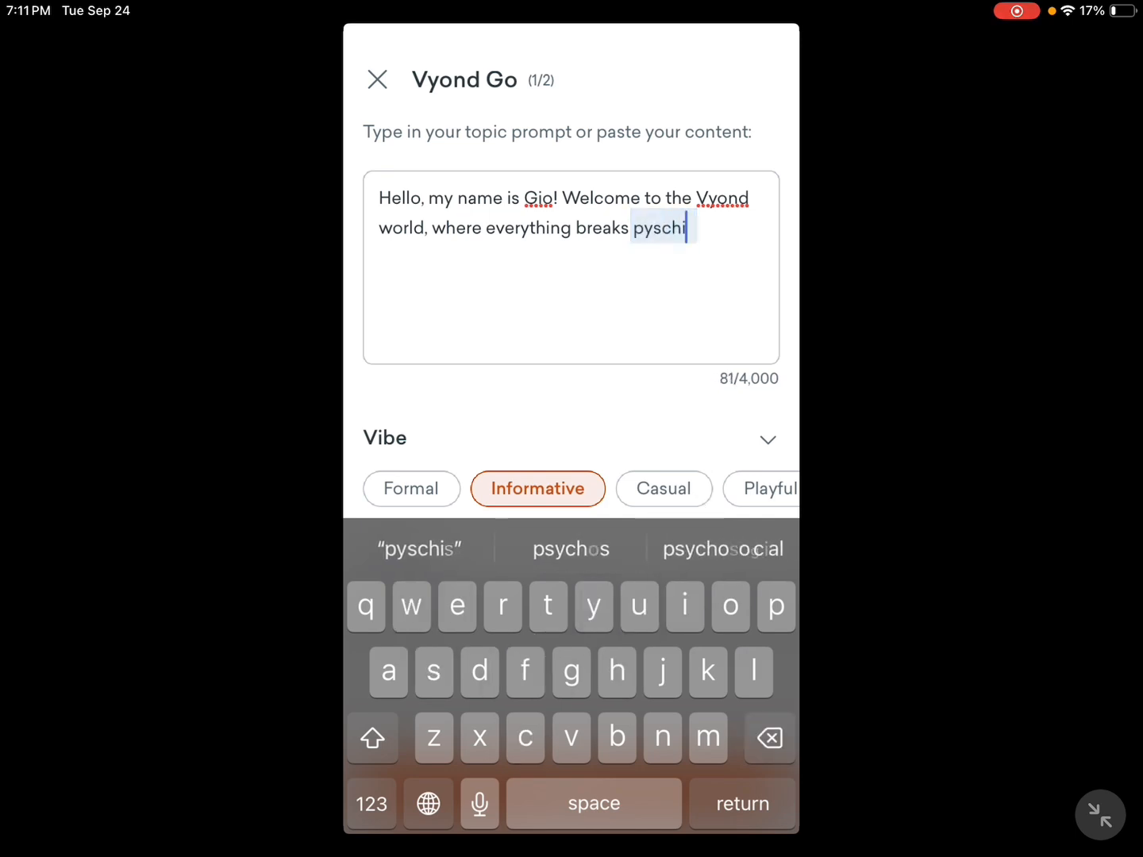
{"action": "key", "text": "backspace"}
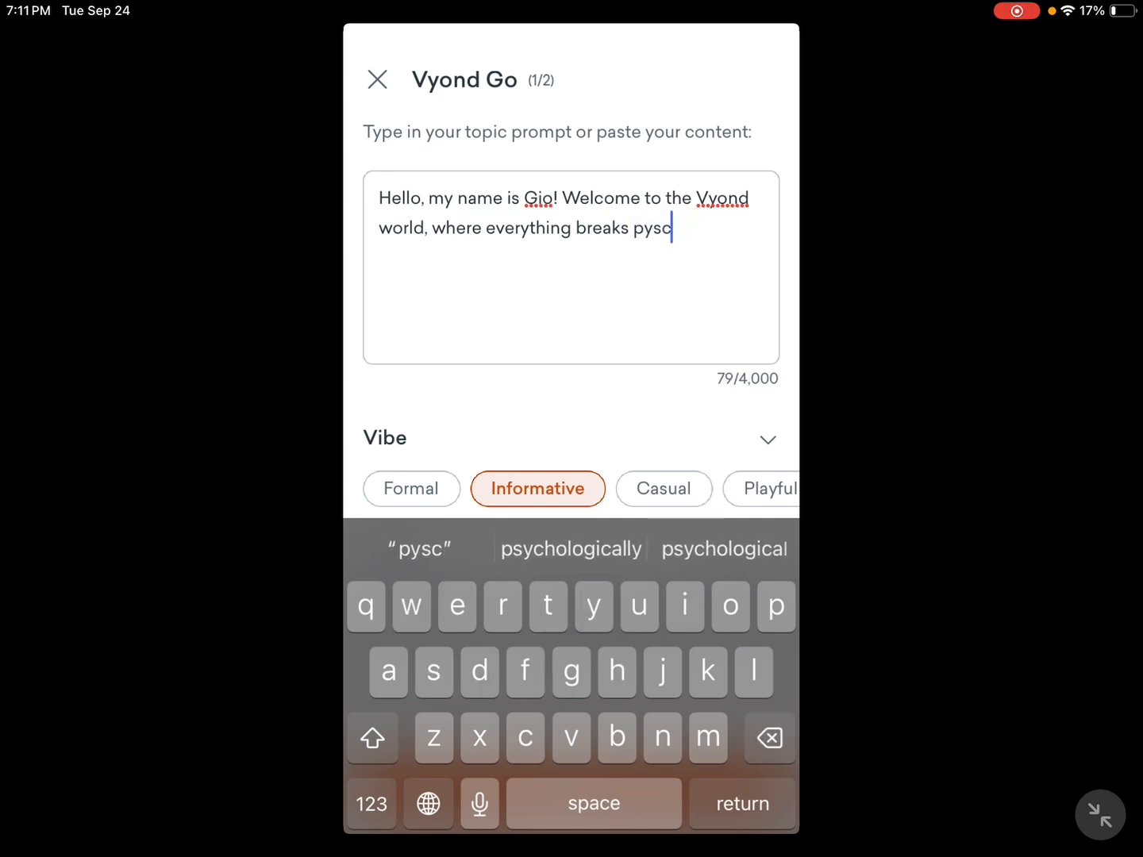
{"action": "type", "text": "i"}
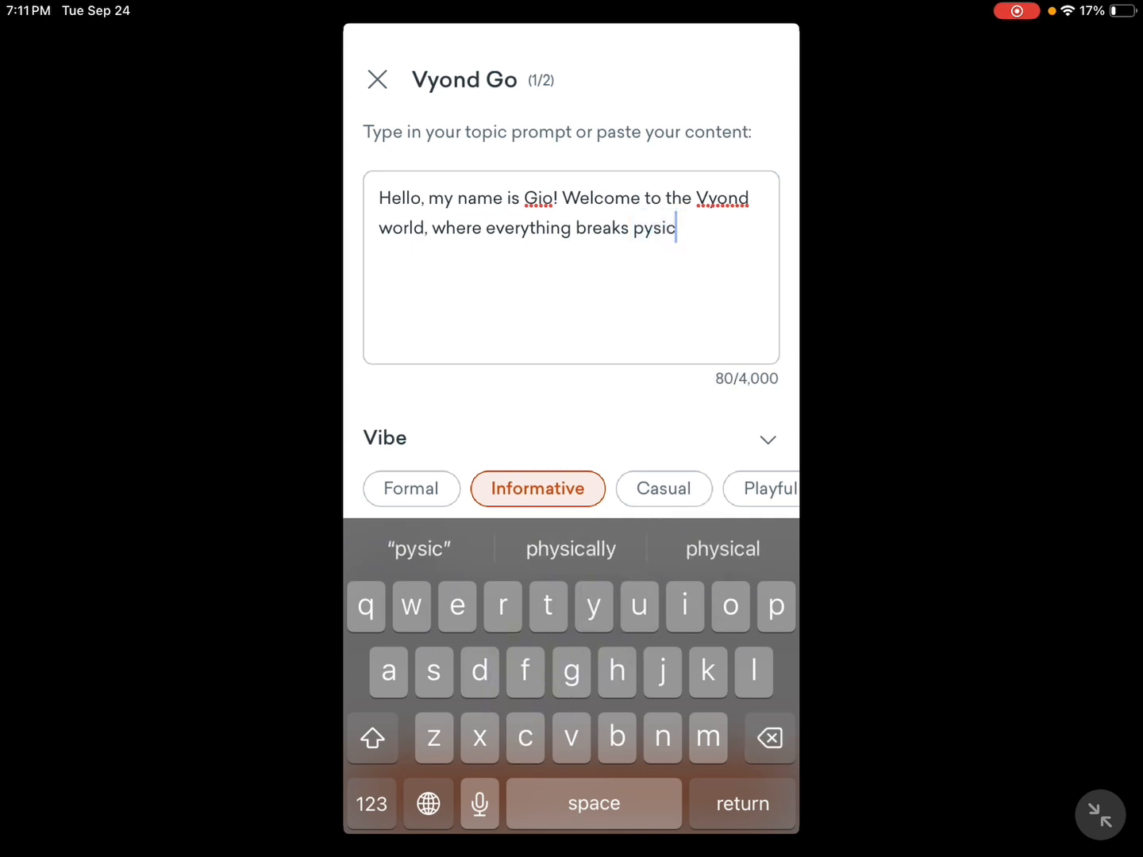
{"action": "type", "text": "h"}
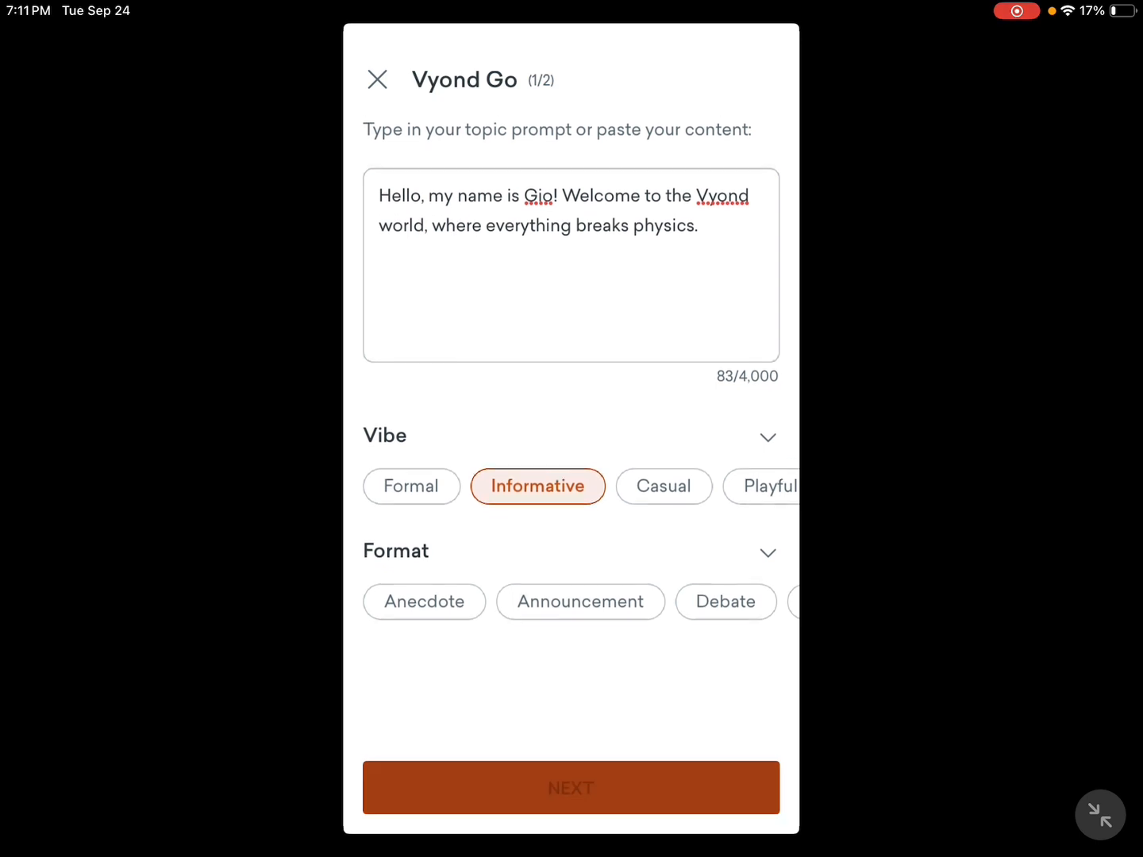
Choose the City park talking-head layout and generate the video from the prompt.
{"action": "left_click", "coordinate": [572, 787]}
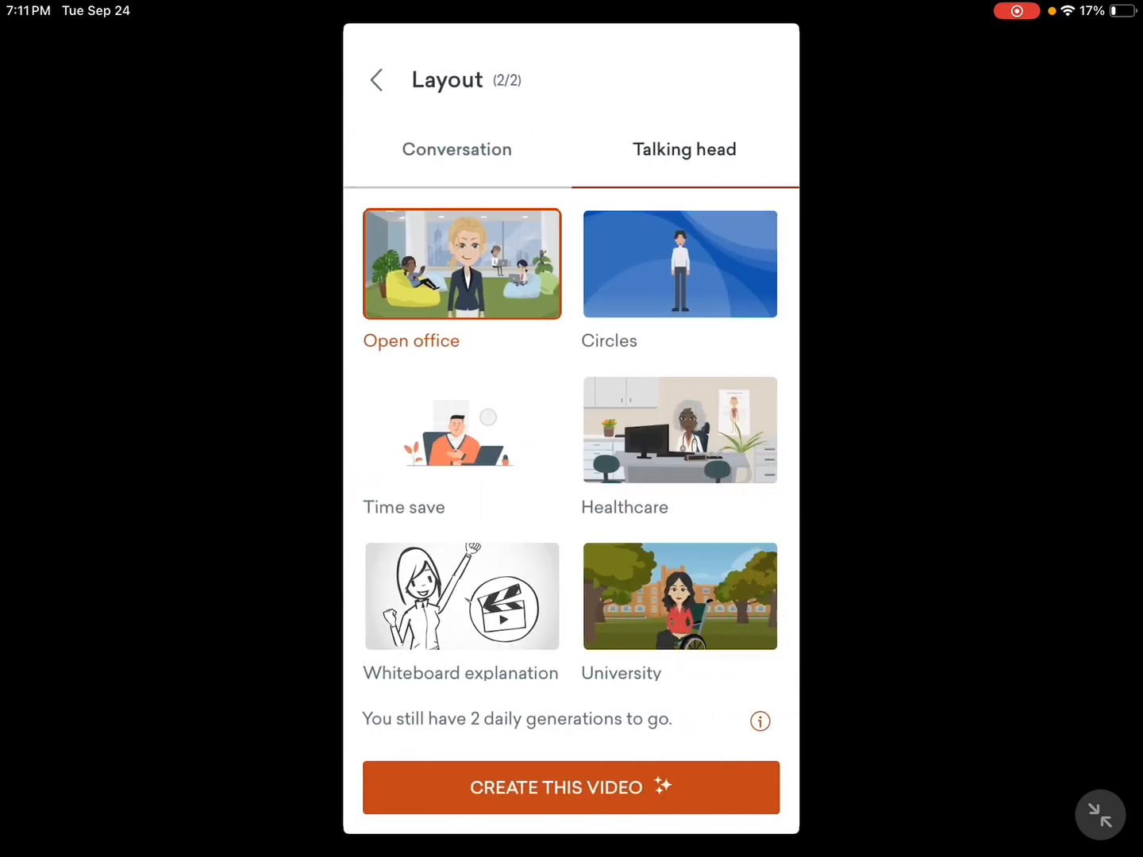
{"action": "scroll", "scroll_direction": "down", "scroll_amount": 3}
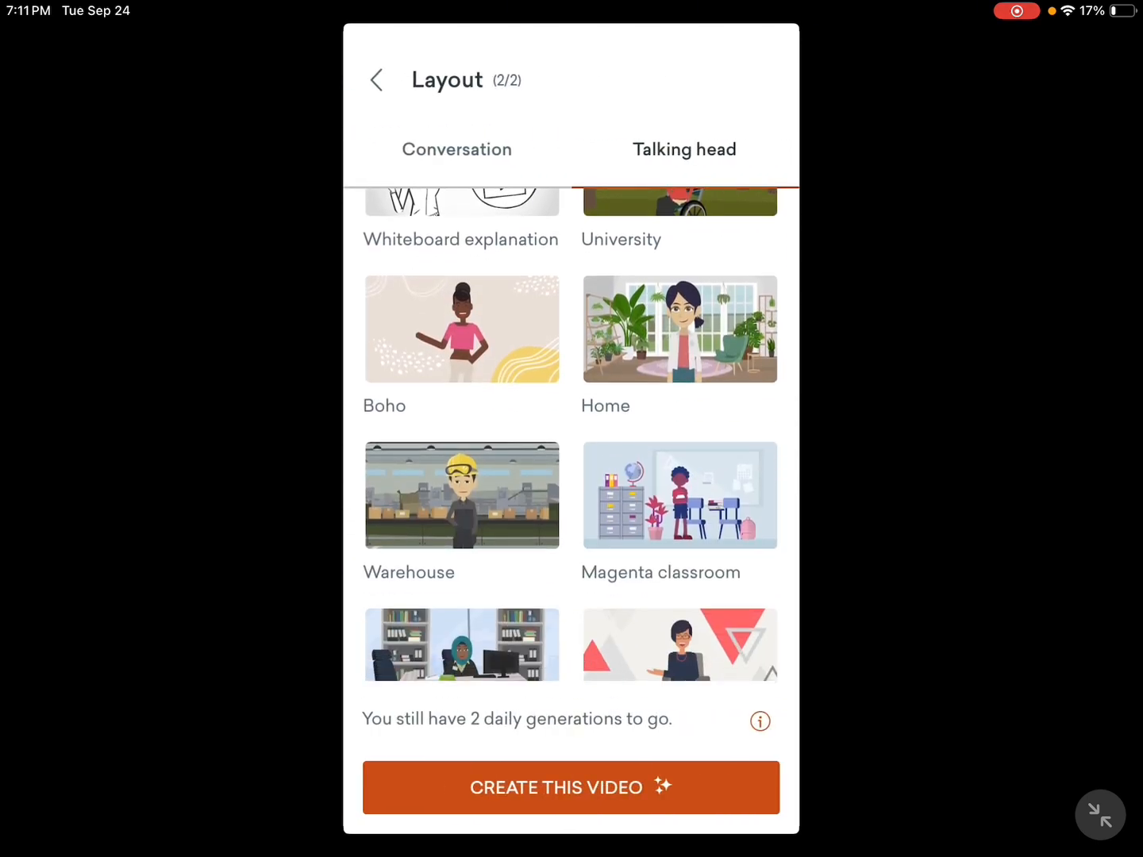
{"action": "scroll", "scroll_direction": "down", "scroll_amount": 3}
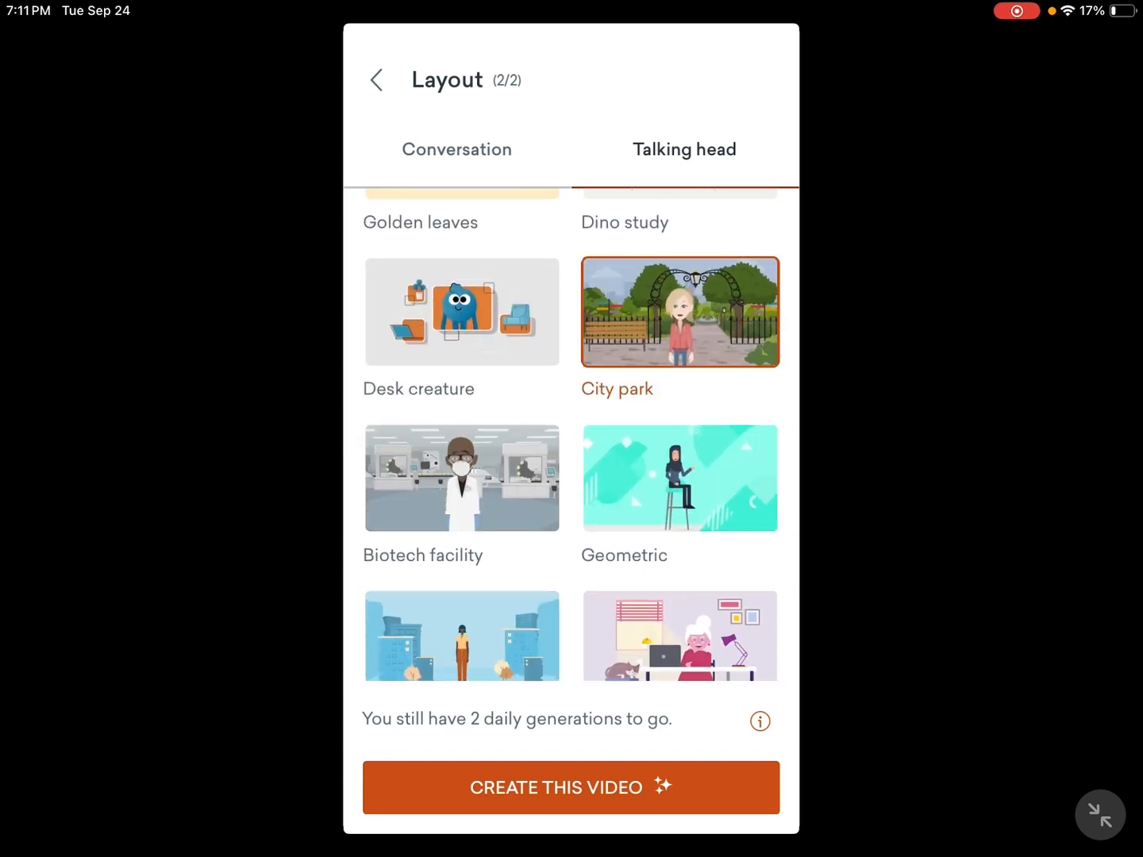
{"action": "left_click", "coordinate": [571, 787]}
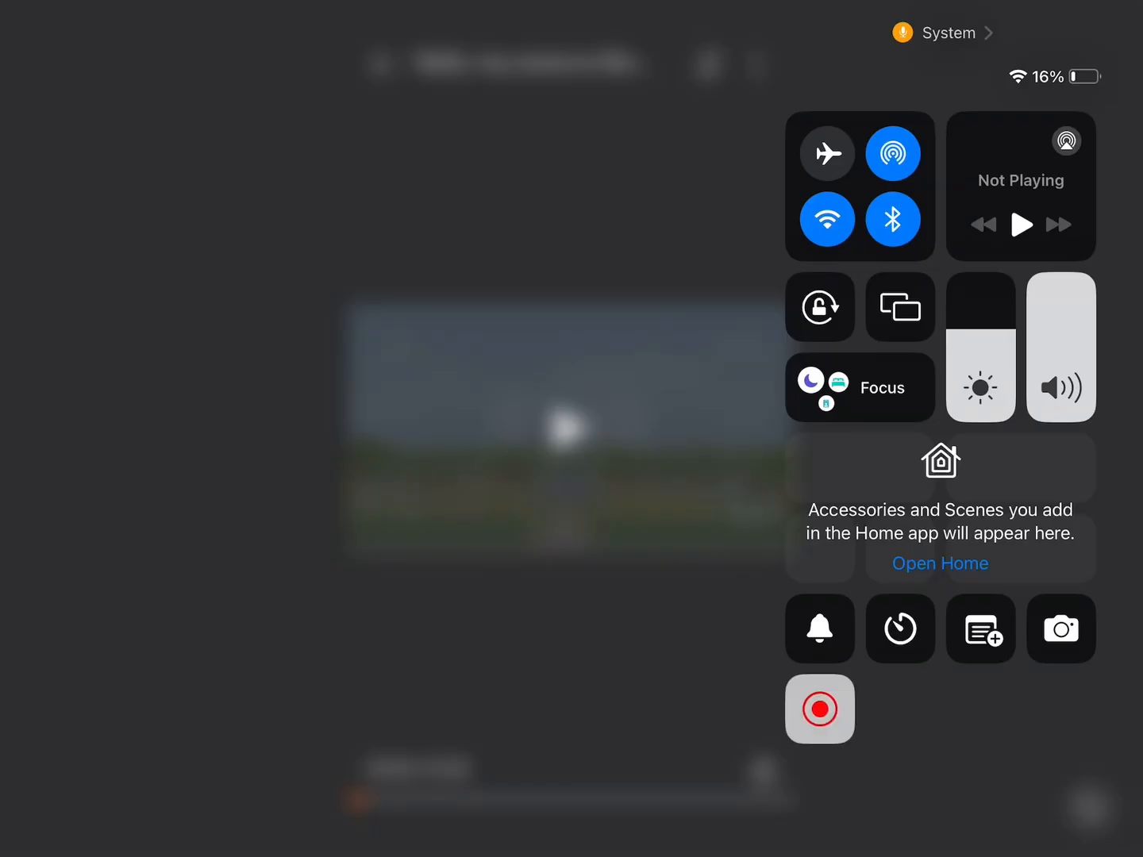
Play the generated park video and bring up its rename/download options sheet.
{"action": "left_click", "coordinate": [819, 708]}
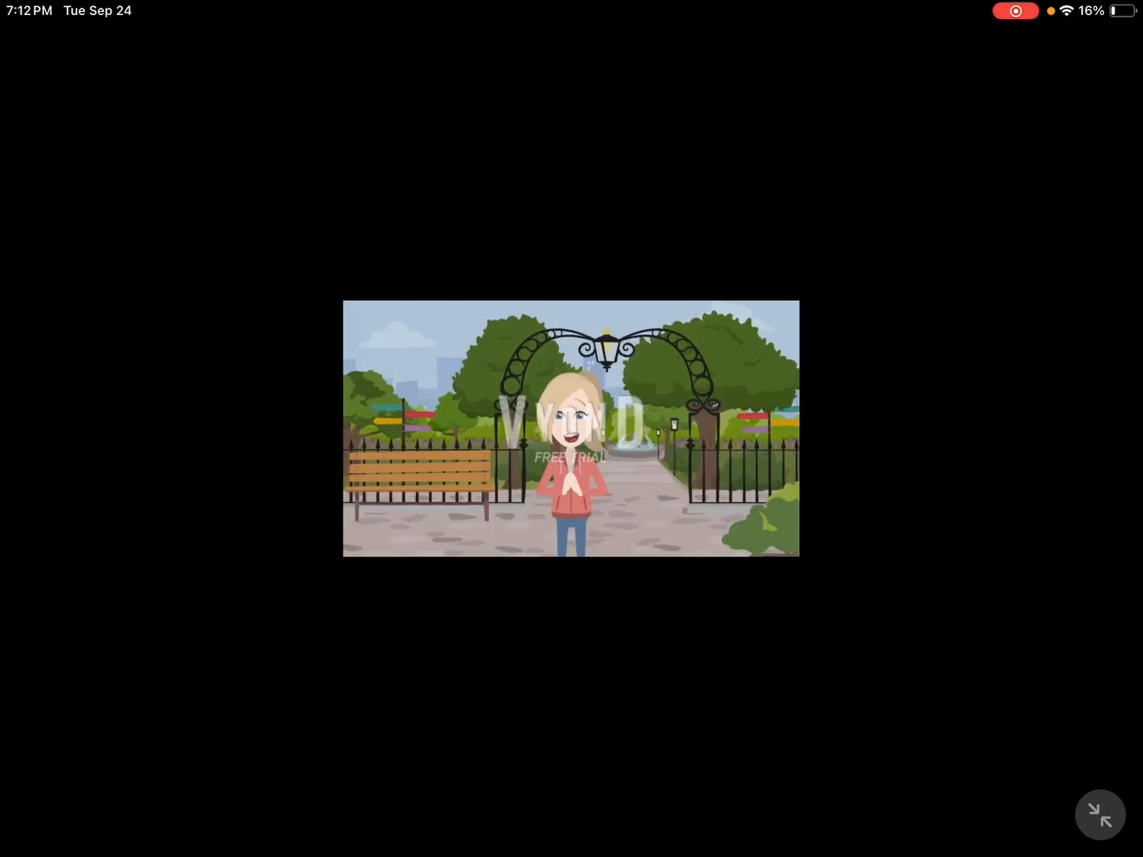
{"action": "left_click", "coordinate": [571, 429]}
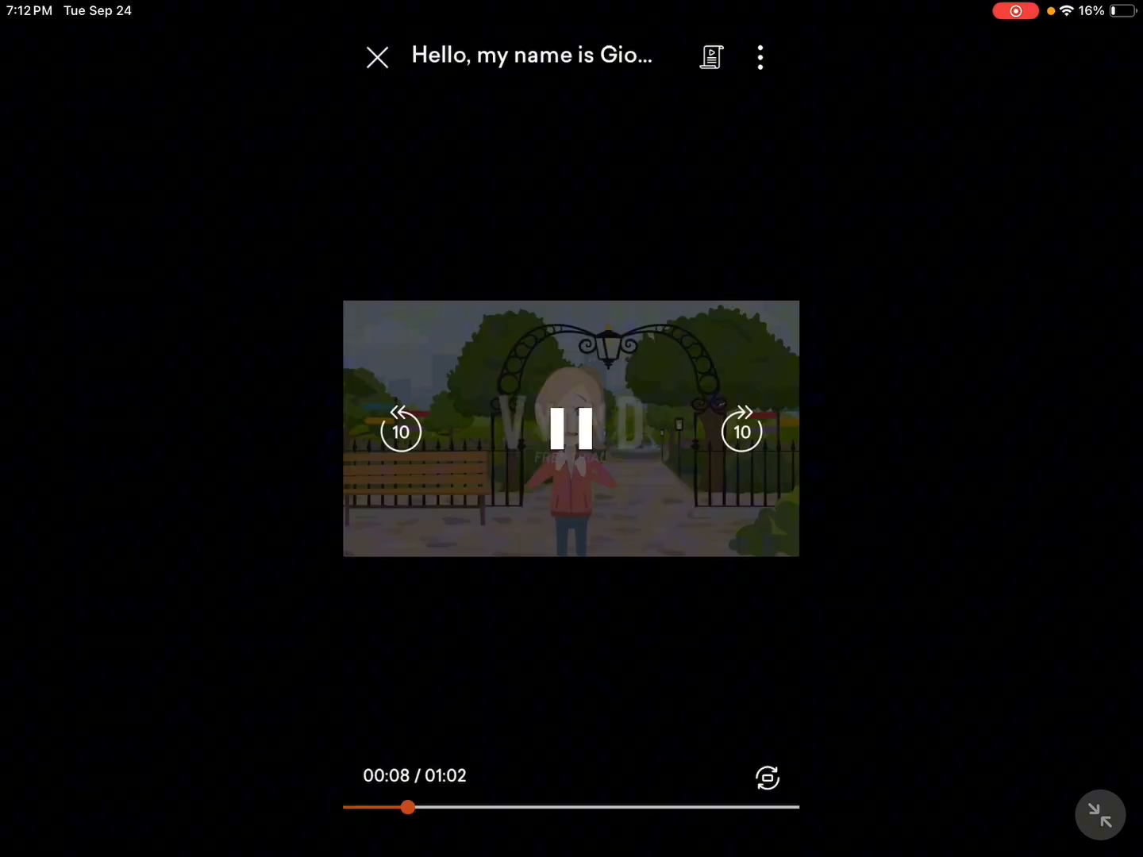
{"action": "left_click", "coordinate": [571, 429]}
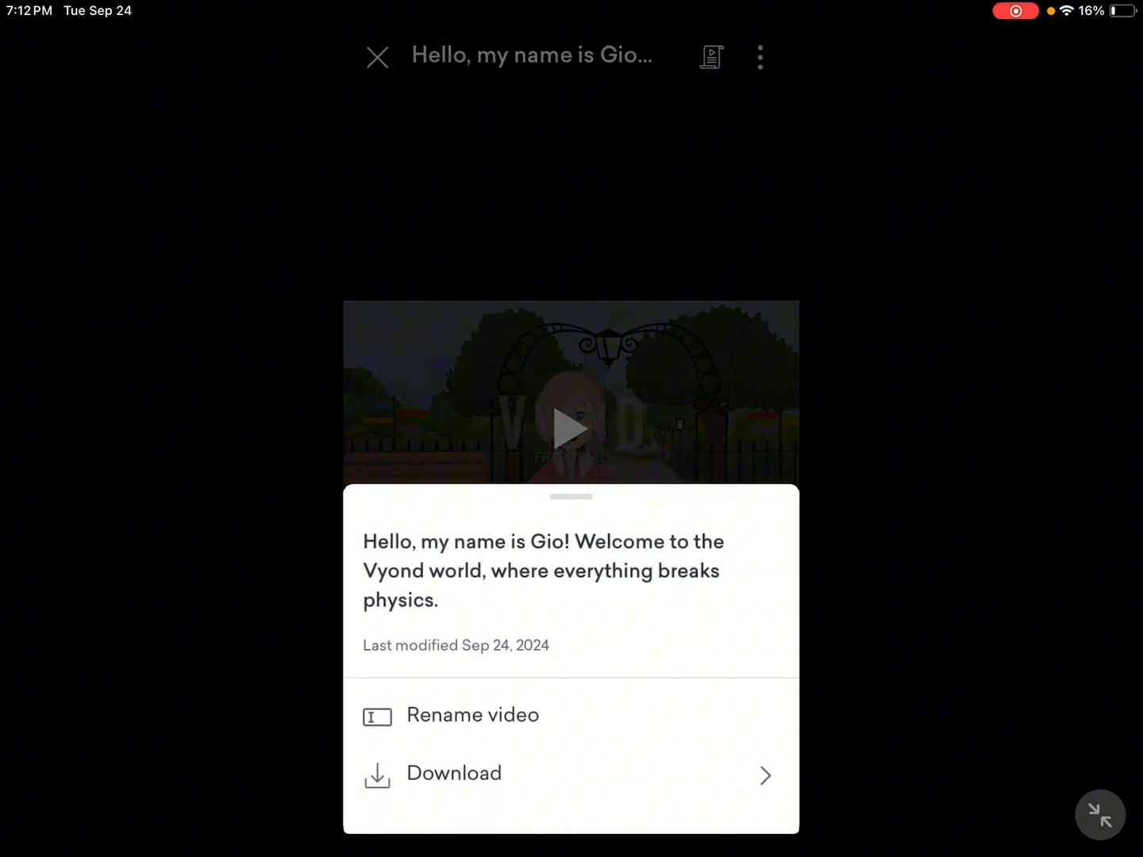
Download the video as HD 720p, allowing it to be saved to Photos.
{"action": "left_click", "coordinate": [454, 774]}
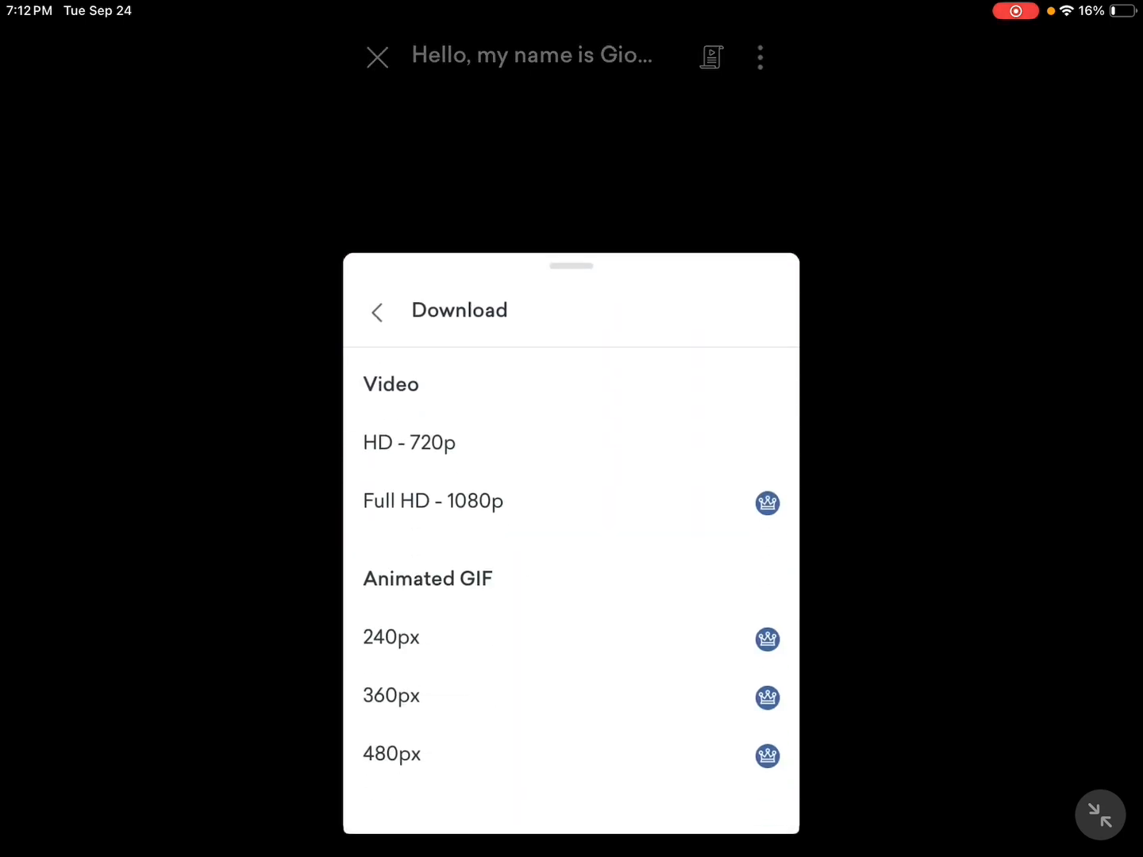
{"action": "left_click", "coordinate": [410, 443]}
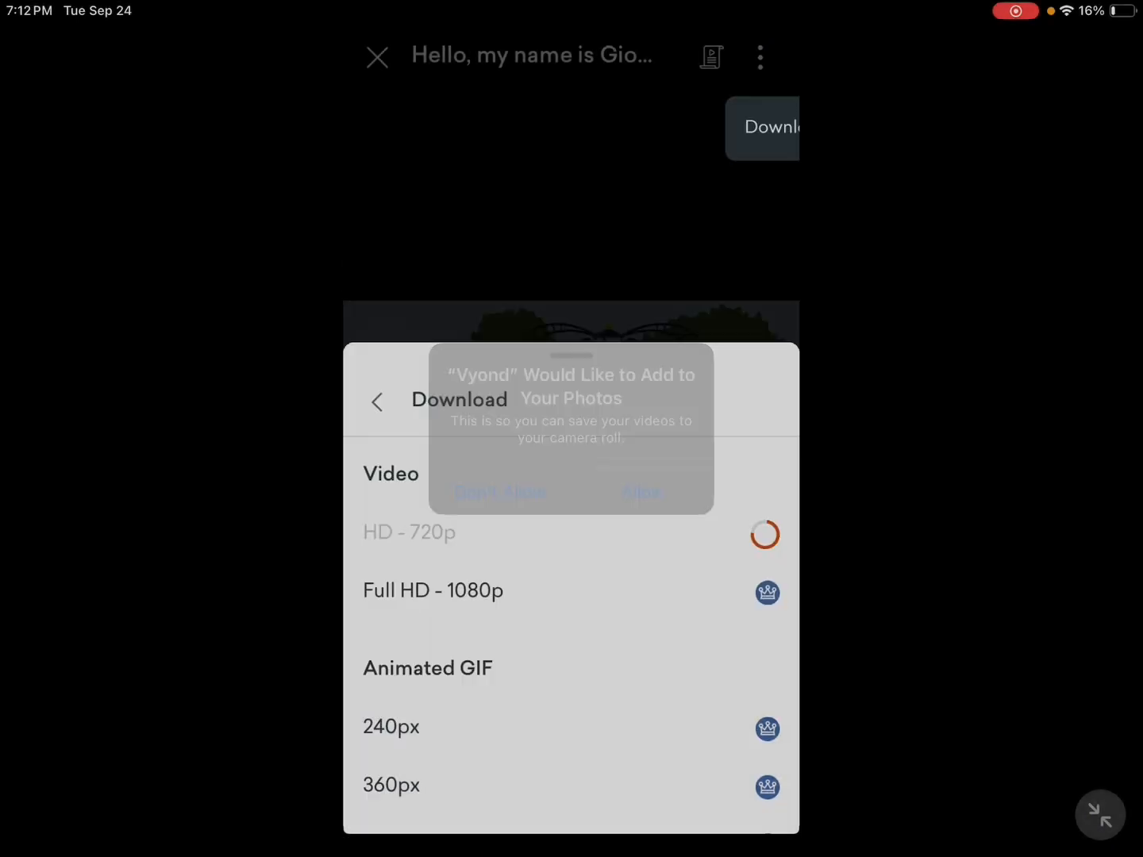
{"action": "left_click", "coordinate": [641, 492]}
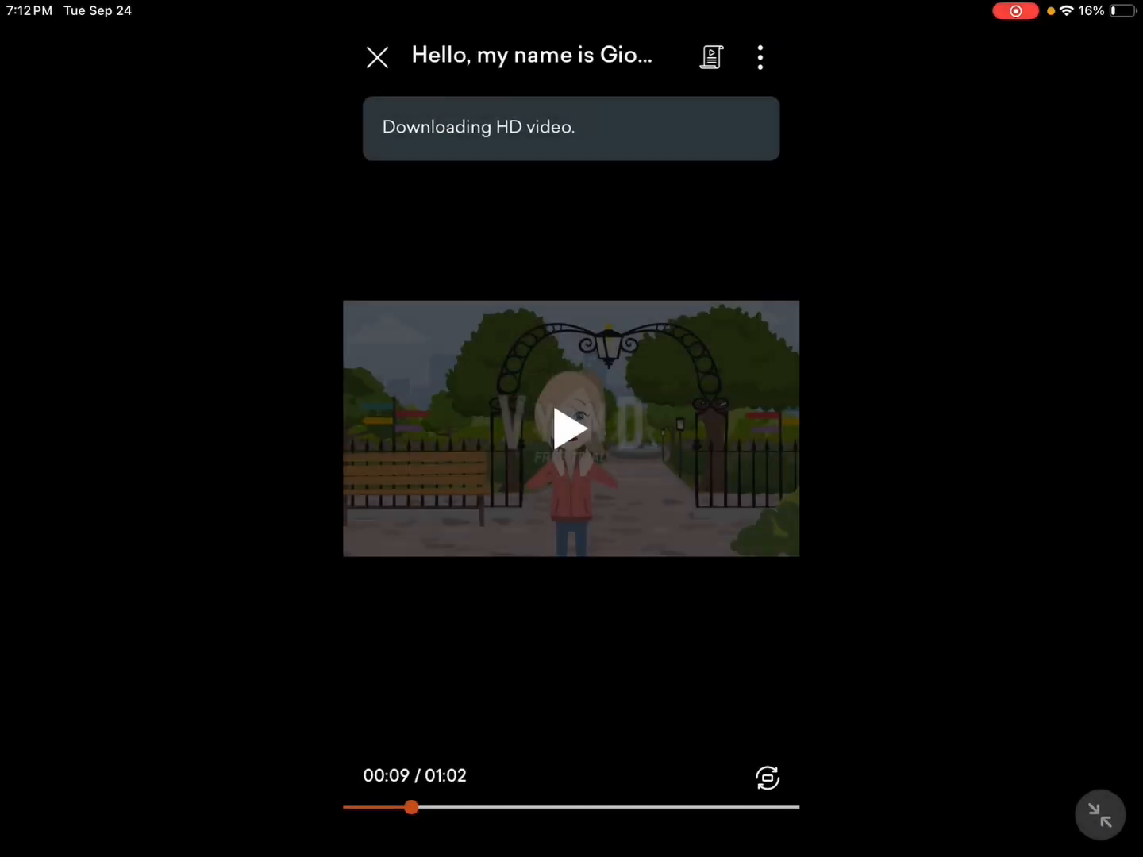